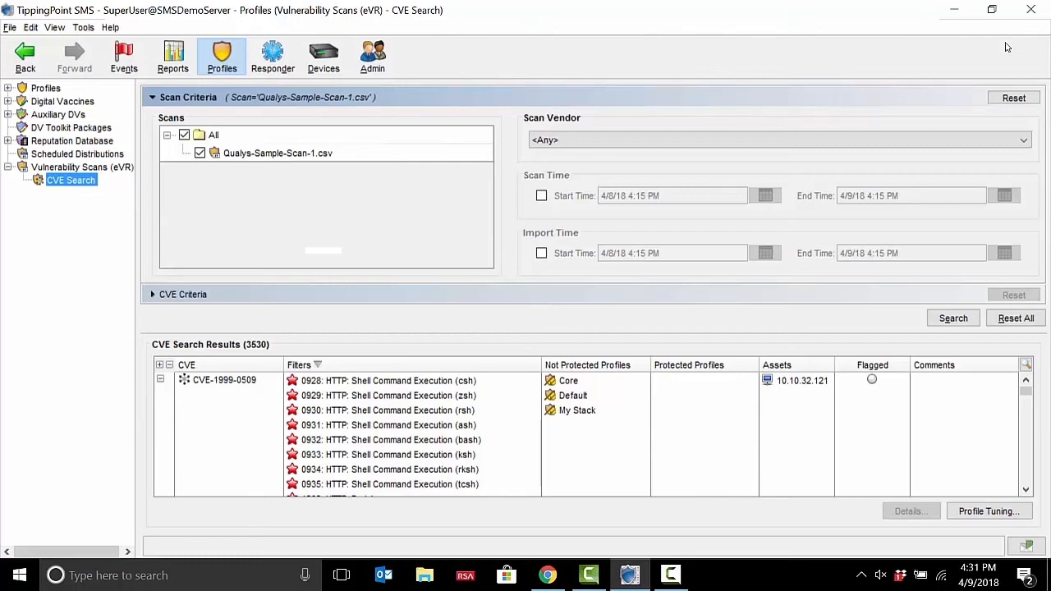
{"action": "mouse_move", "coordinate": [862, 67]}
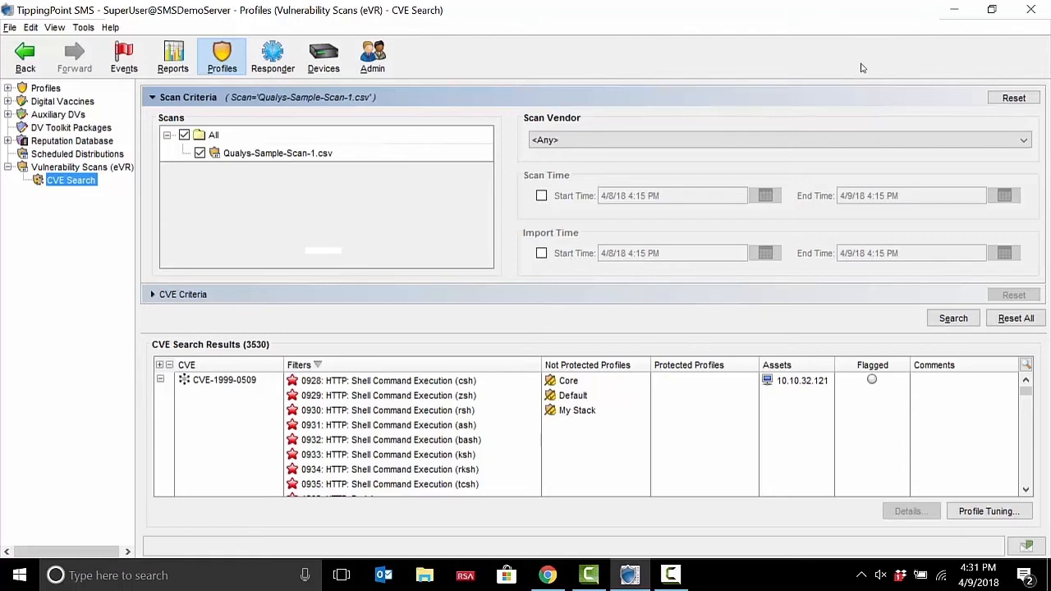
{"action": "mouse_move", "coordinate": [785, 409]}
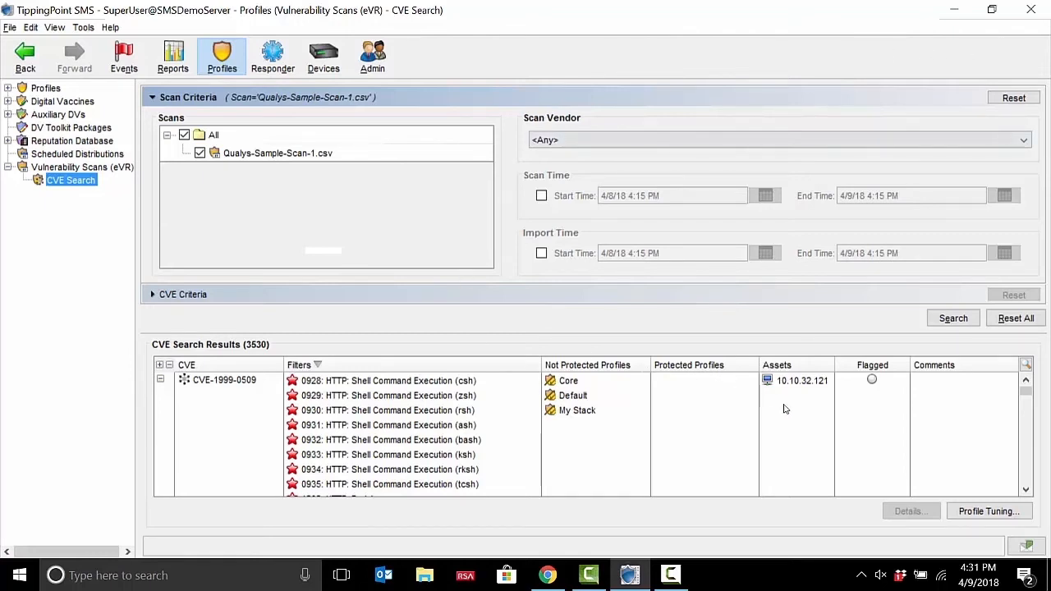
{"action": "mouse_move", "coordinate": [484, 417]}
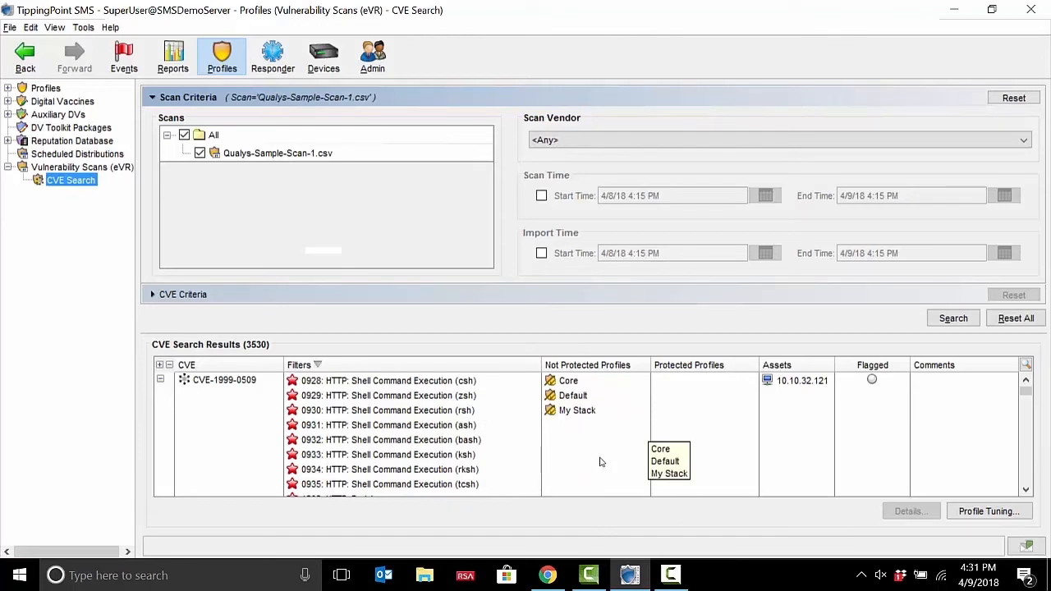
{"action": "mouse_move", "coordinate": [583, 455]}
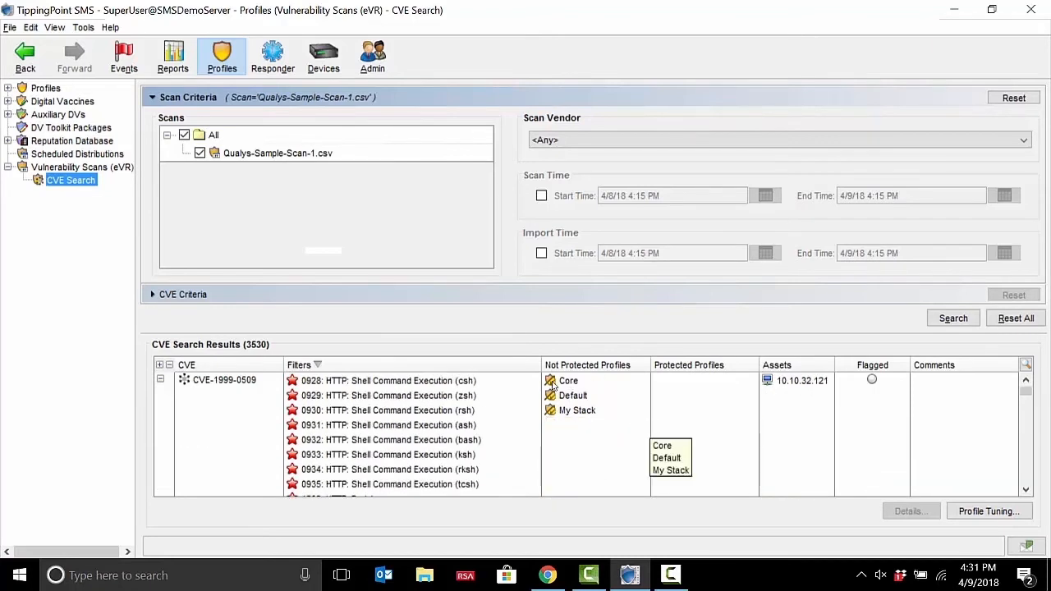
{"action": "mouse_move", "coordinate": [821, 444]}
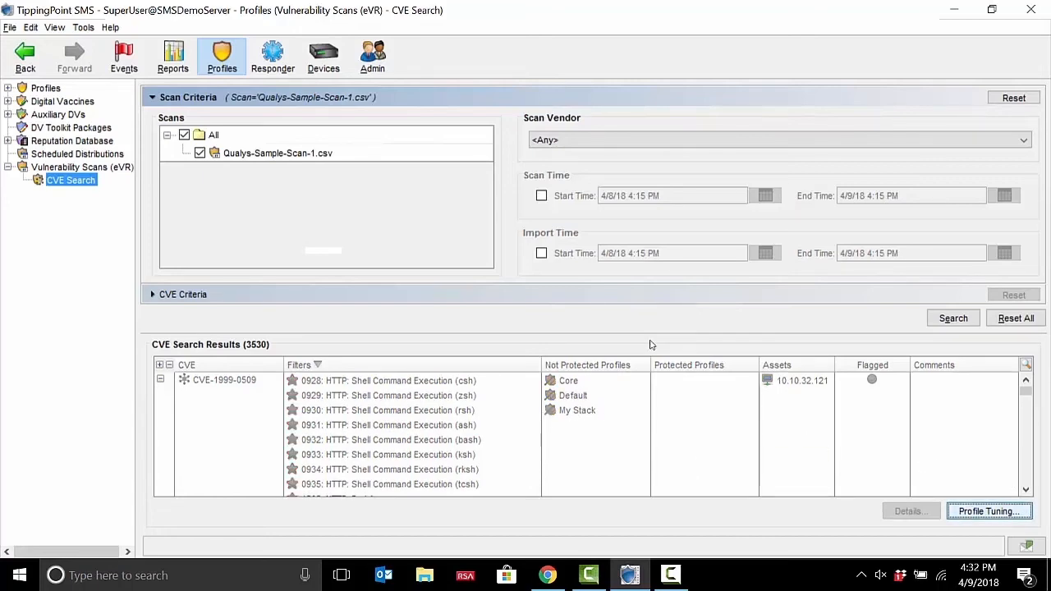
Start policy tuning against scanned CVEs and choose the Core profile.
{"action": "left_click", "coordinate": [989, 511]}
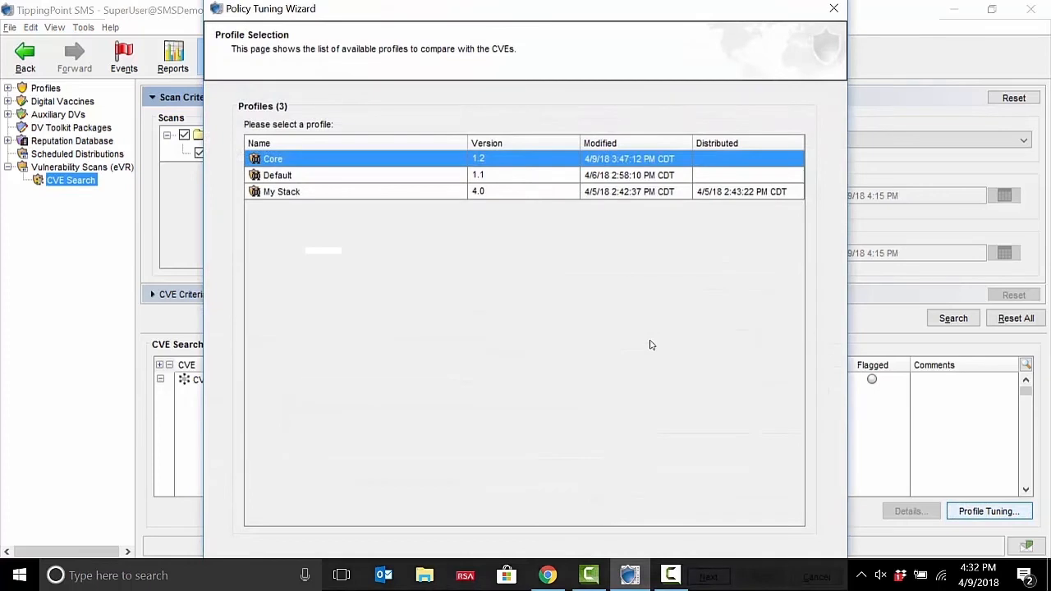
{"action": "mouse_move", "coordinate": [664, 180]}
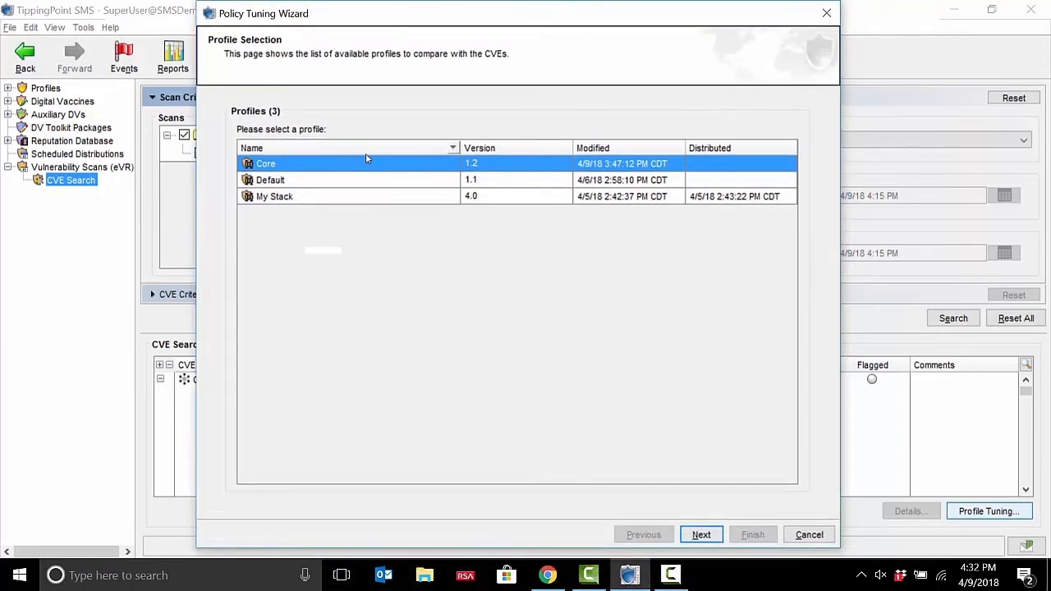
{"action": "left_click", "coordinate": [702, 535]}
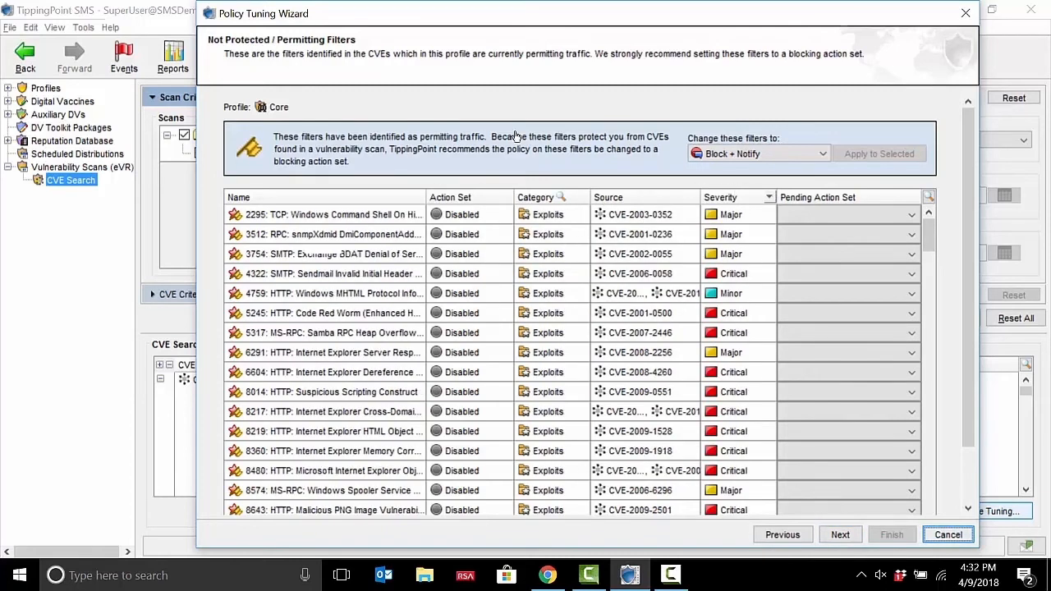
Filter permitting filters to Critical severity, set them to Block + Notify, and continue.
{"action": "left_click", "coordinate": [767, 197]}
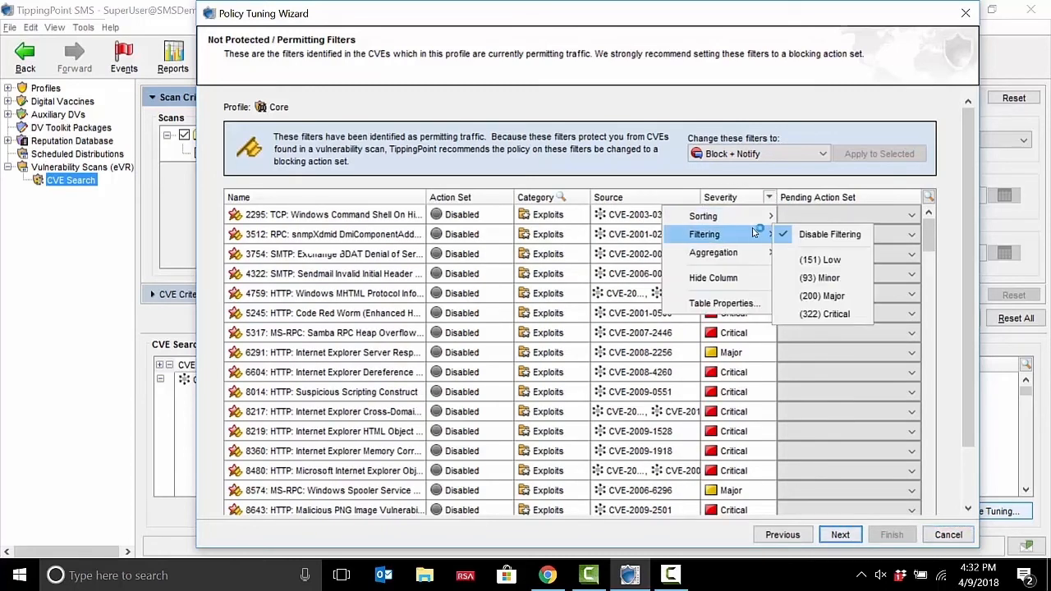
{"action": "mouse_move", "coordinate": [825, 314]}
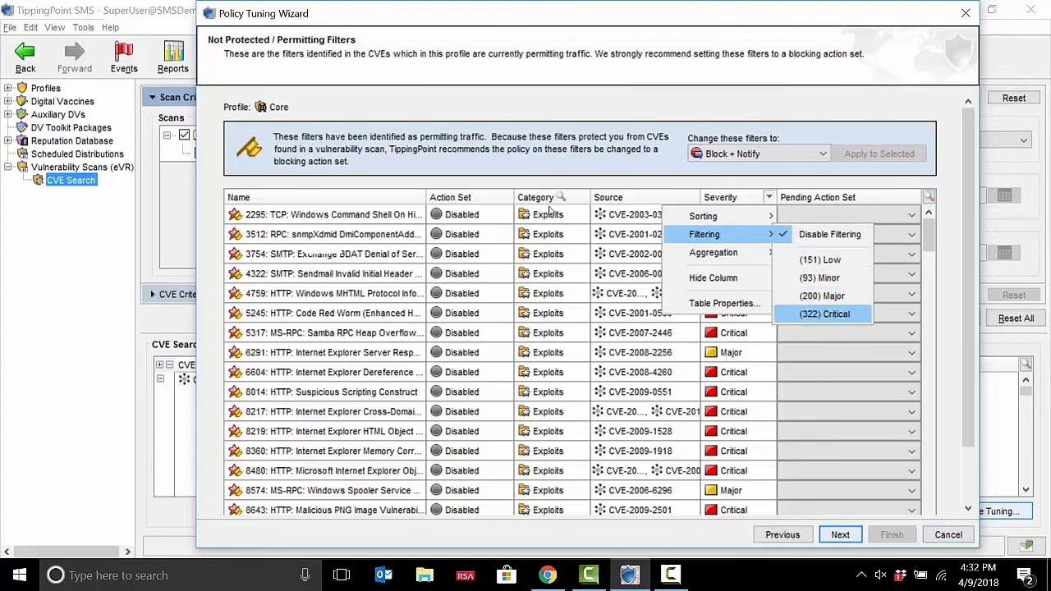
{"action": "left_click", "coordinate": [824, 314]}
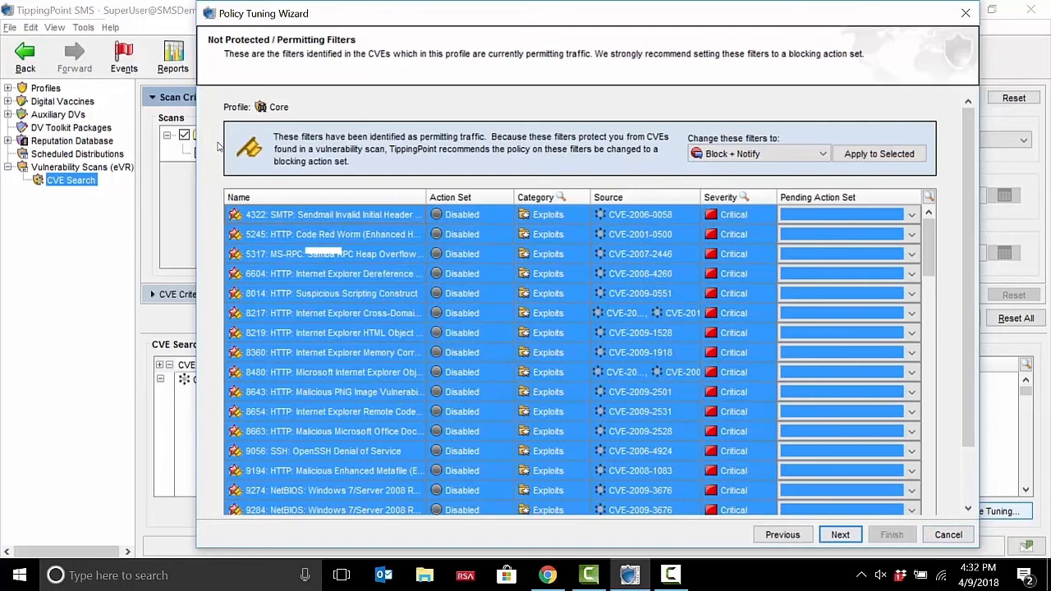
{"action": "left_click", "coordinate": [879, 154]}
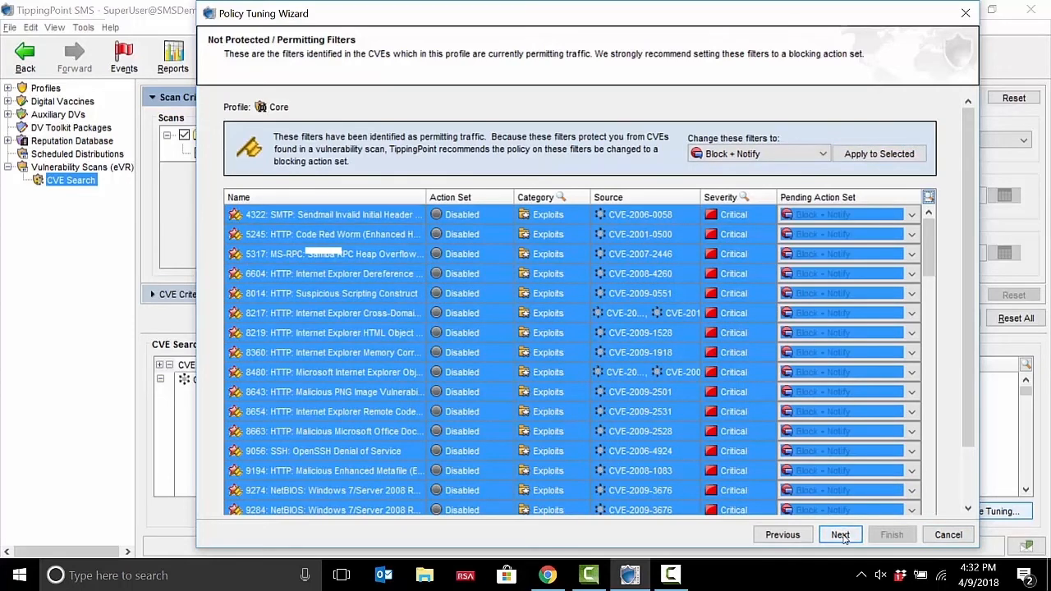
{"action": "left_click", "coordinate": [840, 535]}
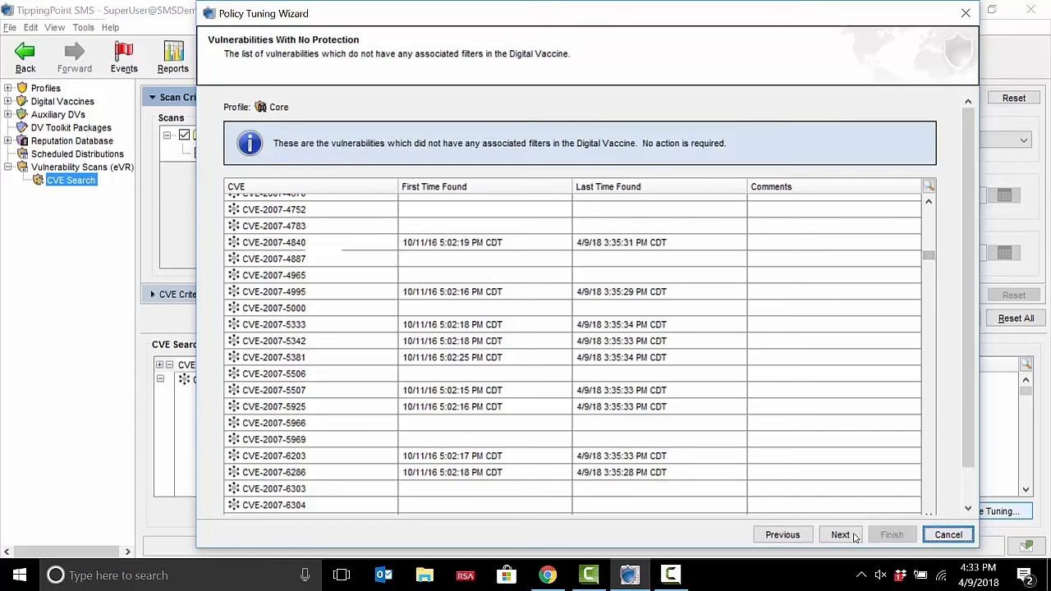
Review the pending Block + Notify changes and finish the wizard to save them.
{"action": "left_click", "coordinate": [840, 535]}
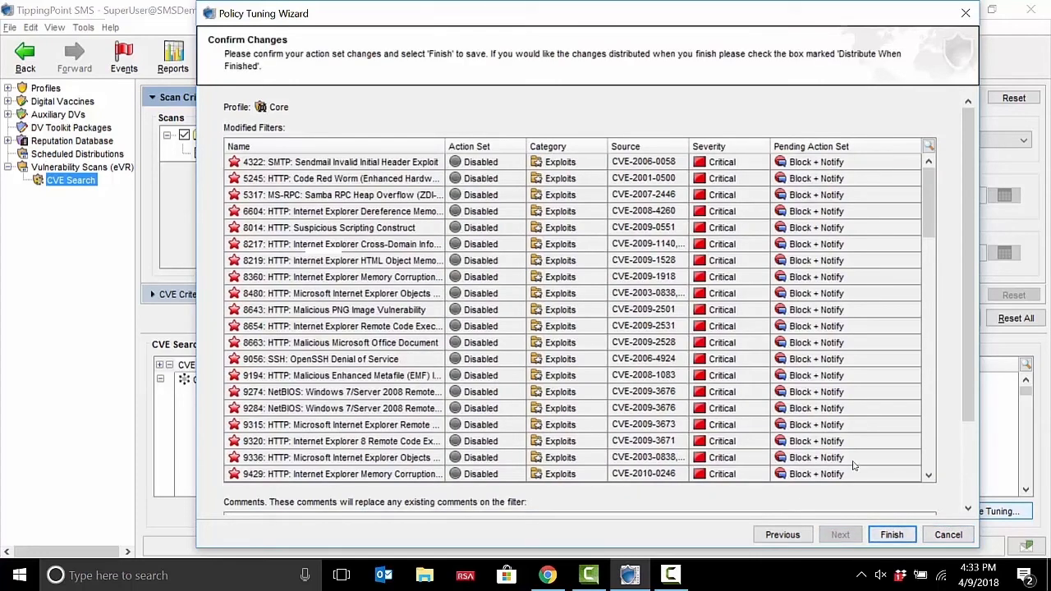
{"action": "mouse_move", "coordinate": [892, 534]}
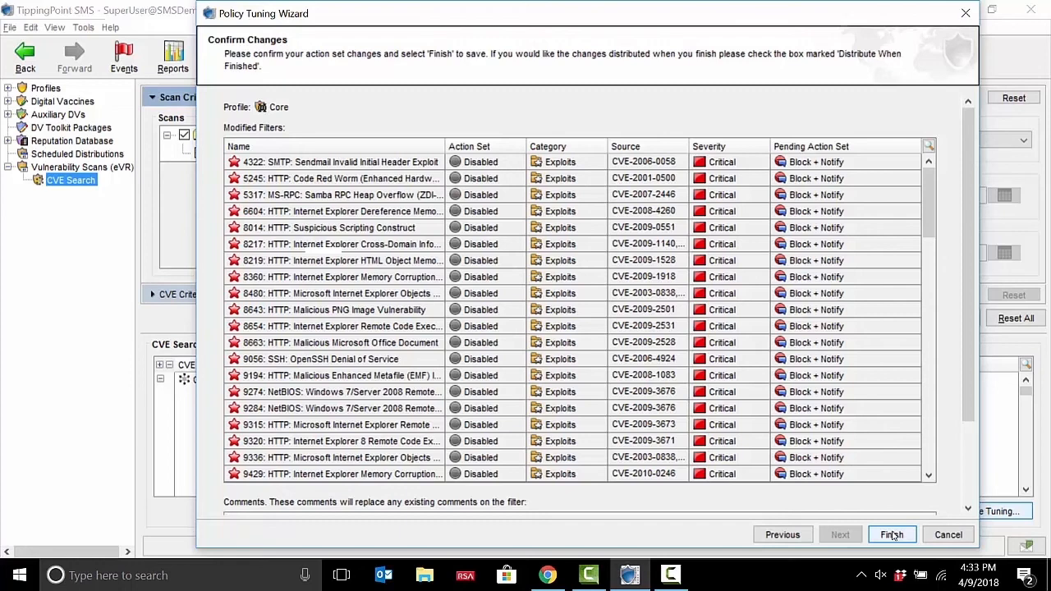
{"action": "left_click", "coordinate": [341, 575]}
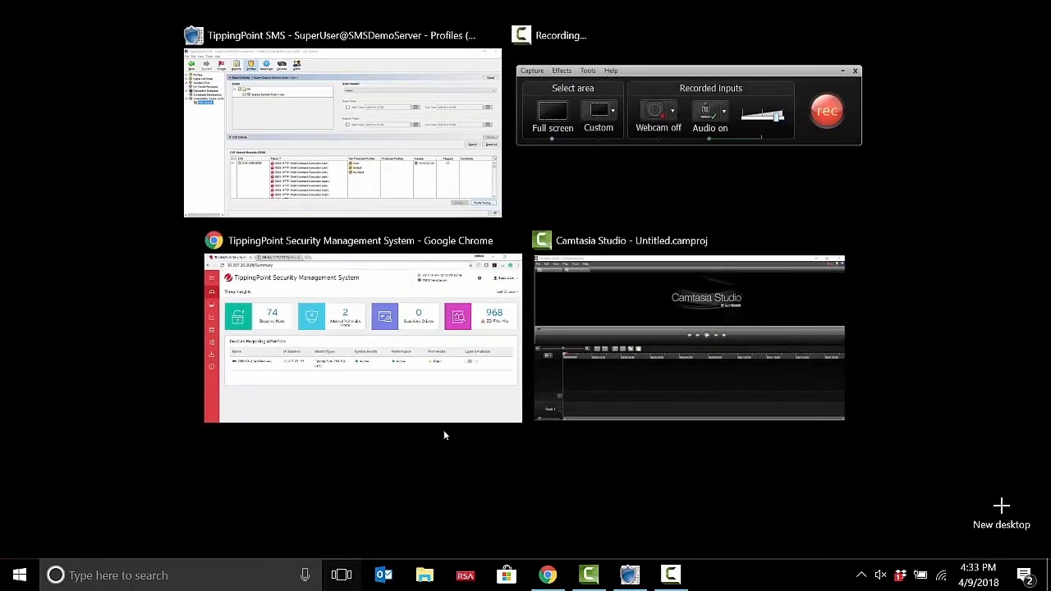
Open Attacked Vulnerable Hosts on the web dashboard and expand host 10.10.34.209.
{"action": "left_click", "coordinate": [362, 337]}
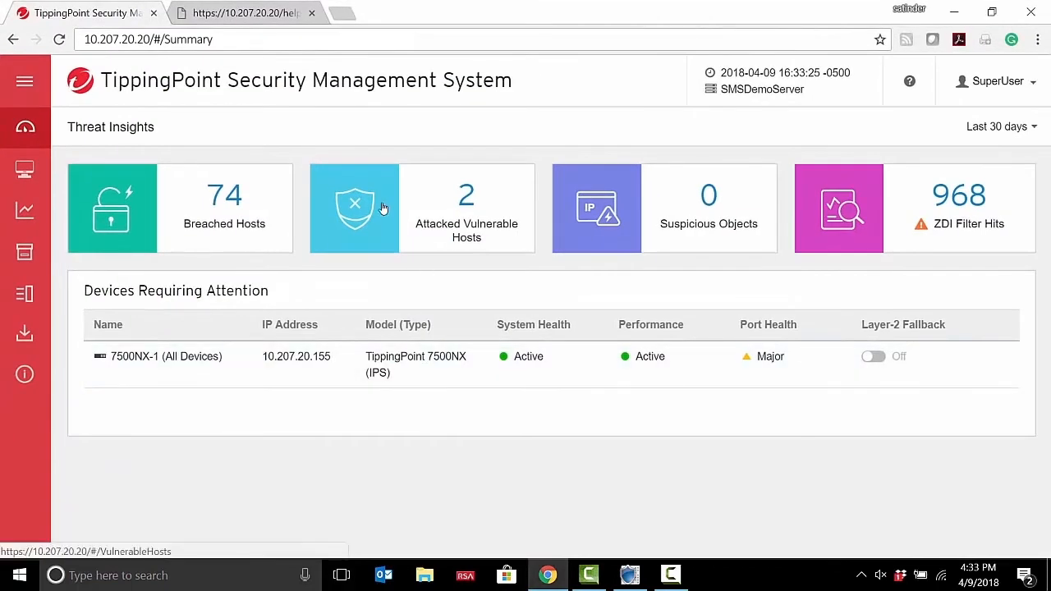
{"action": "mouse_move", "coordinate": [465, 202]}
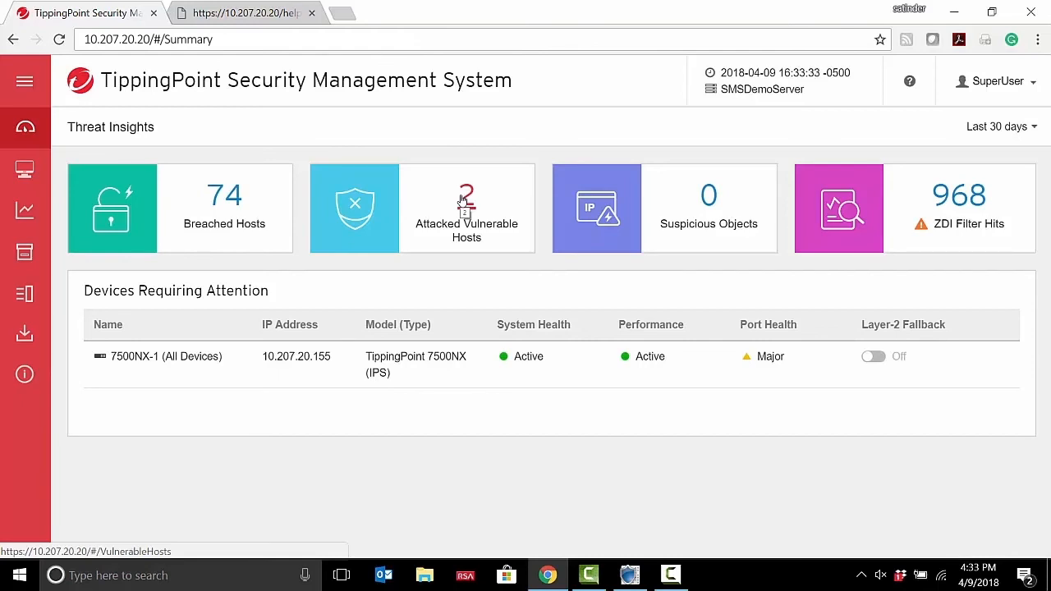
{"action": "left_click", "coordinate": [466, 207]}
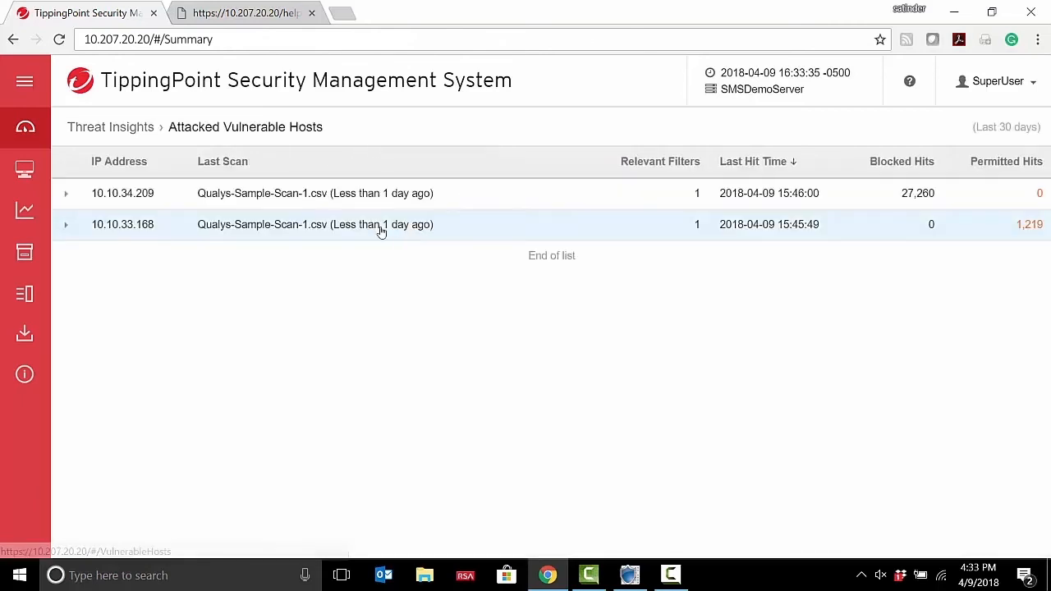
{"action": "left_click", "coordinate": [66, 193]}
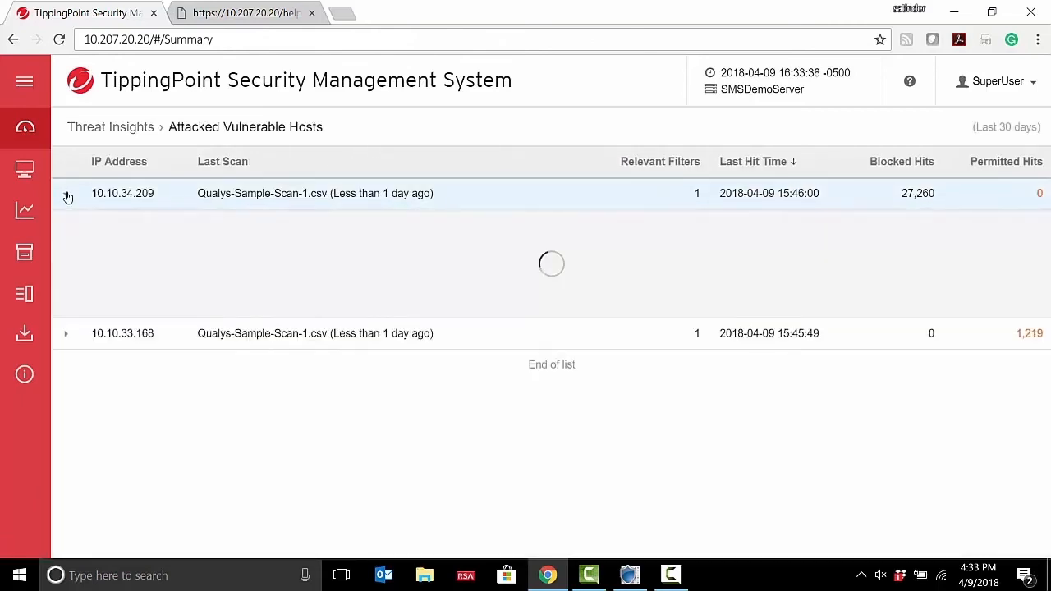
{"action": "left_click", "coordinate": [66, 193]}
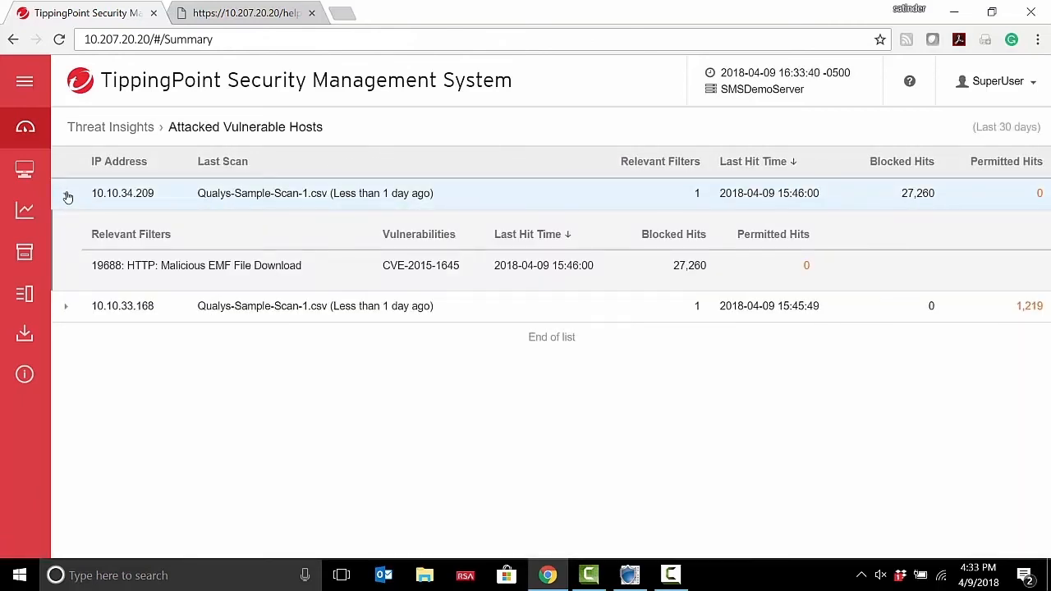